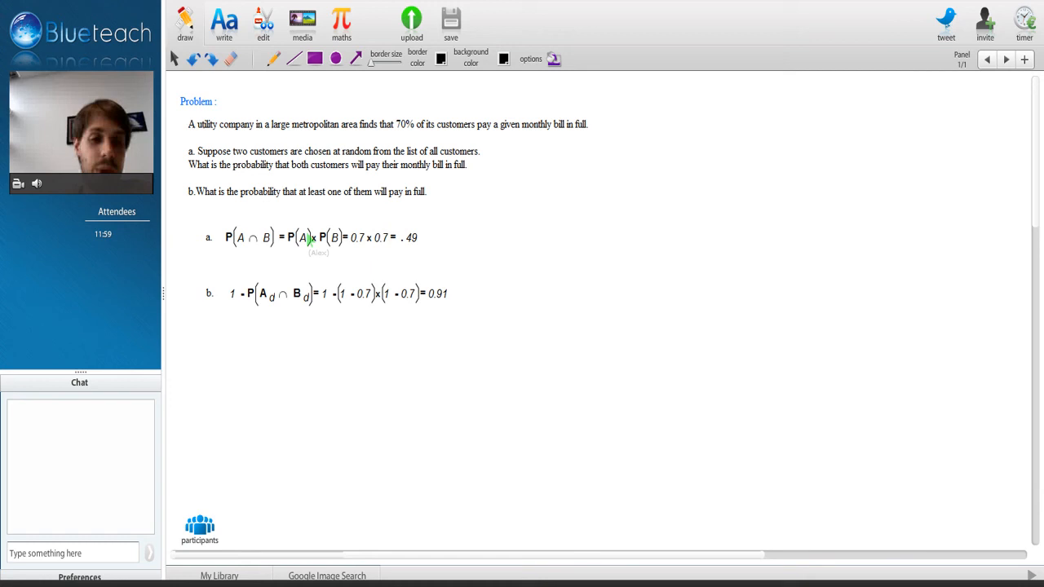
mouse_move(263, 248)
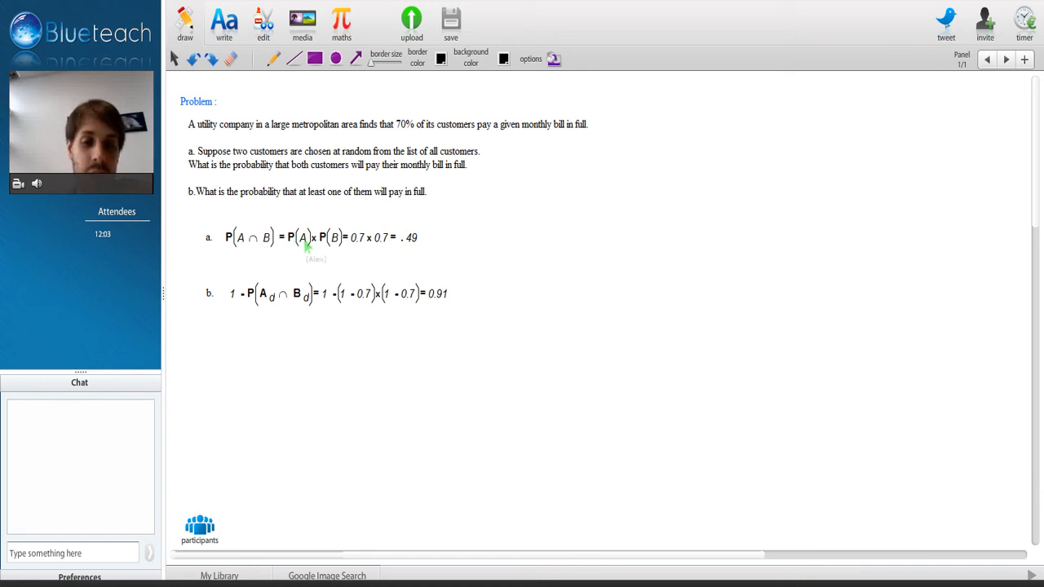
mouse_move(352, 245)
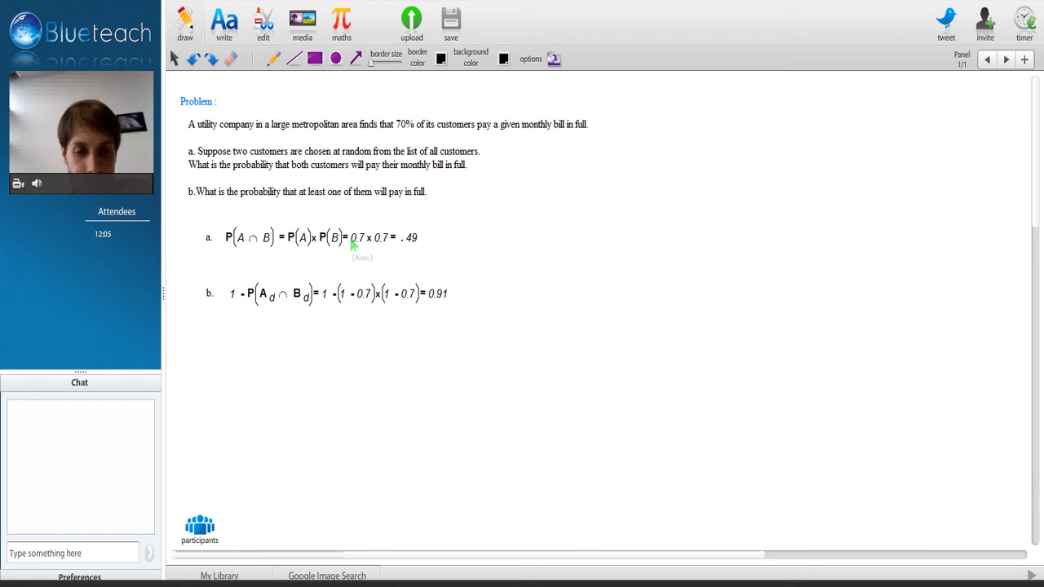
mouse_move(385, 244)
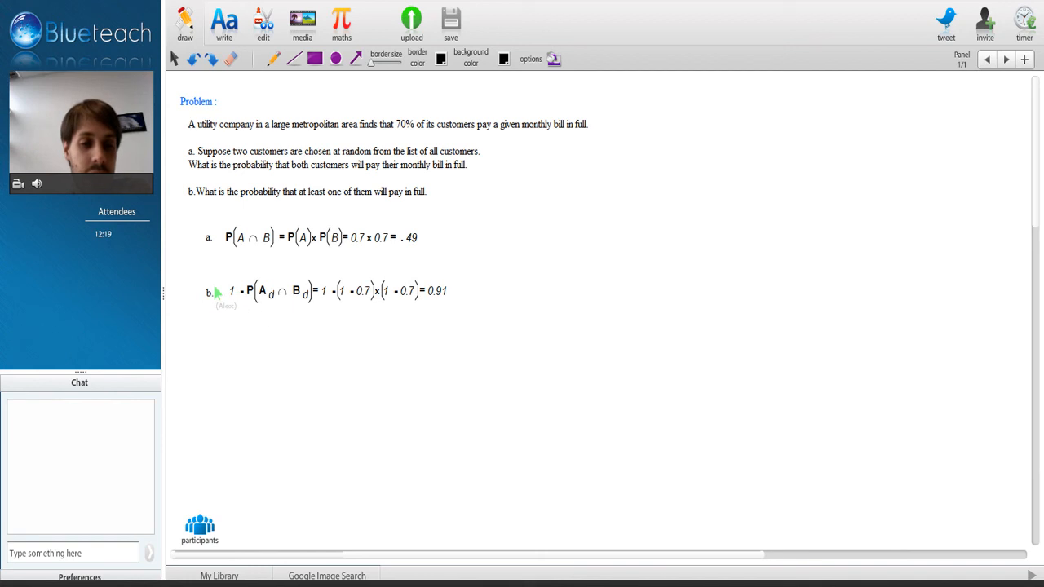
mouse_move(309, 197)
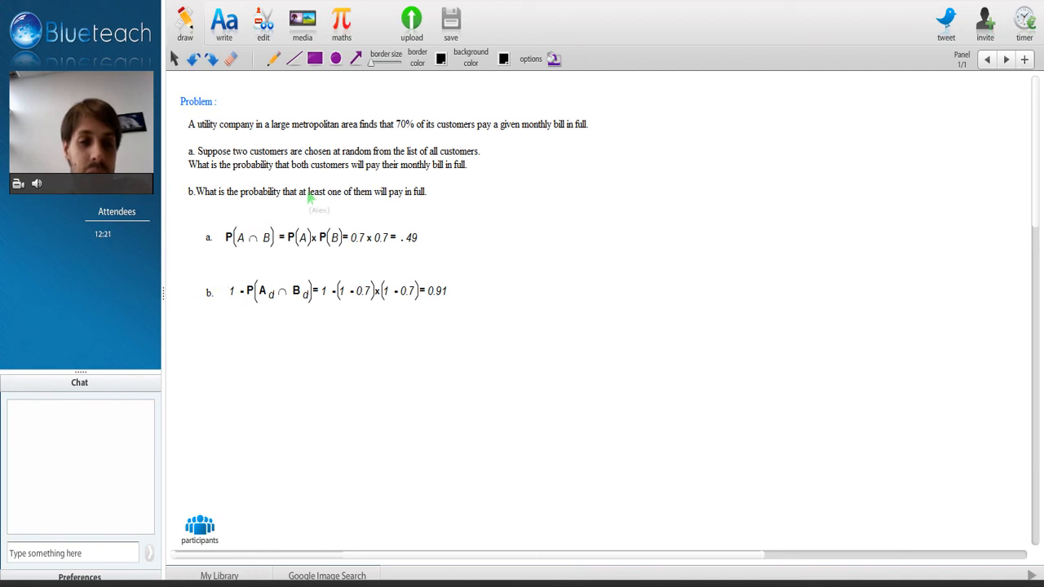
mouse_move(377, 195)
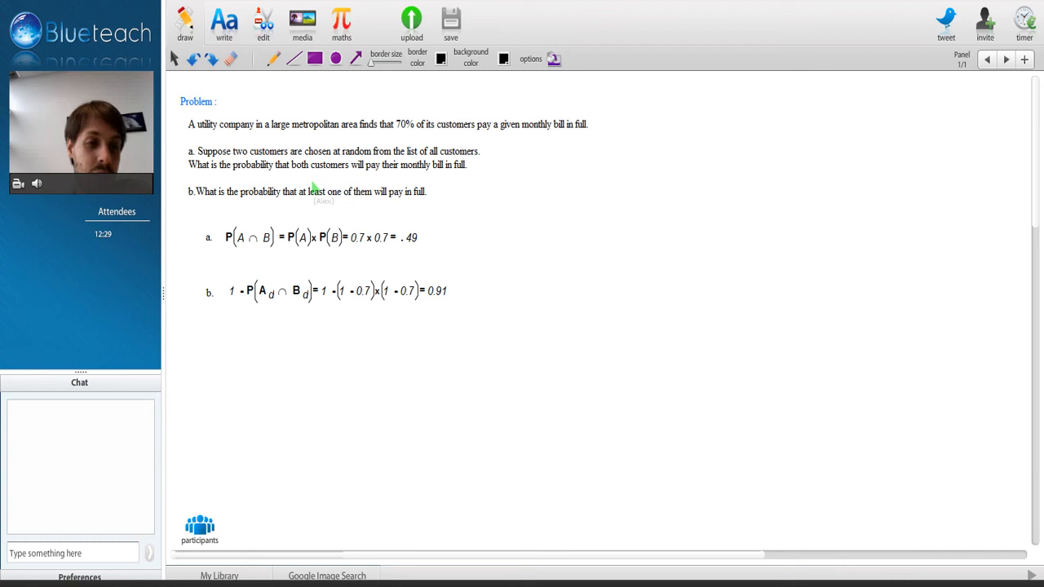
mouse_move(389, 194)
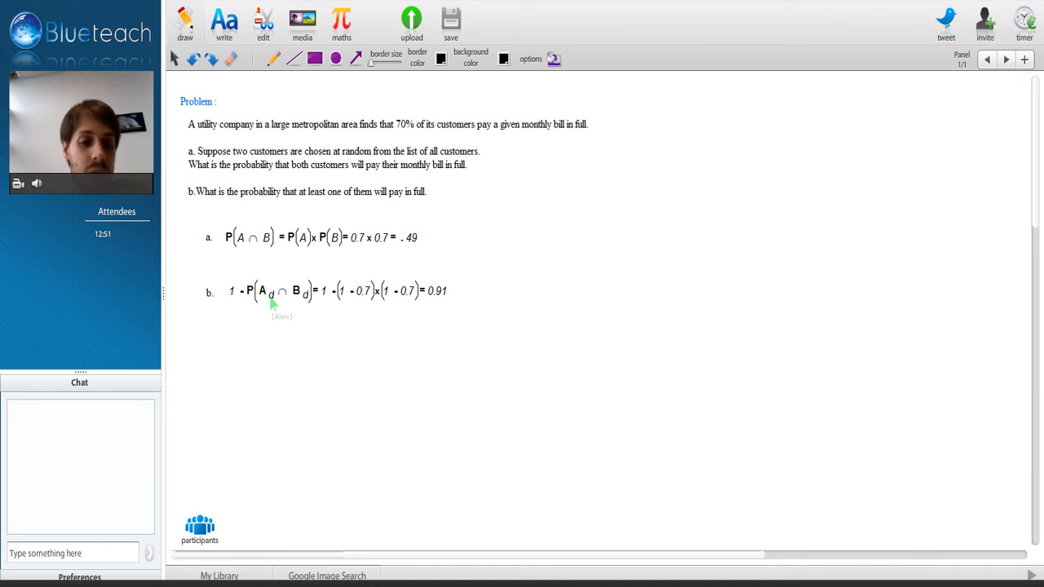
mouse_move(269, 303)
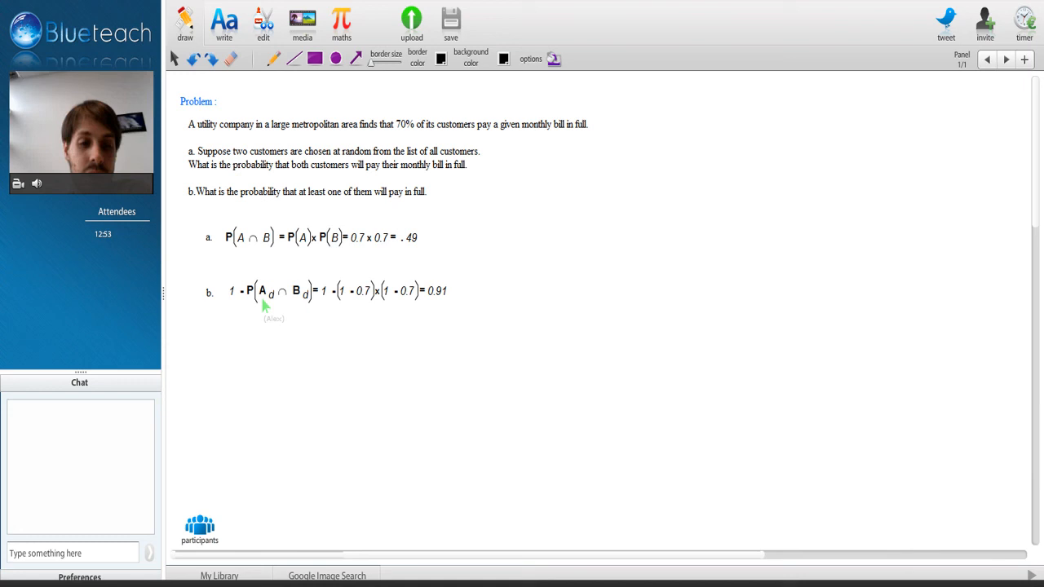
mouse_move(245, 307)
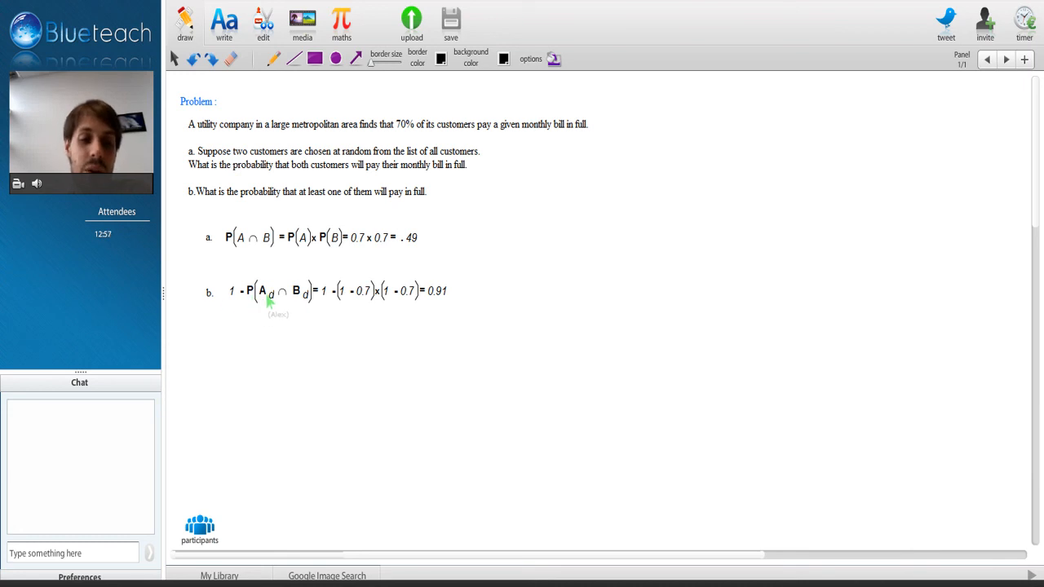
mouse_move(296, 326)
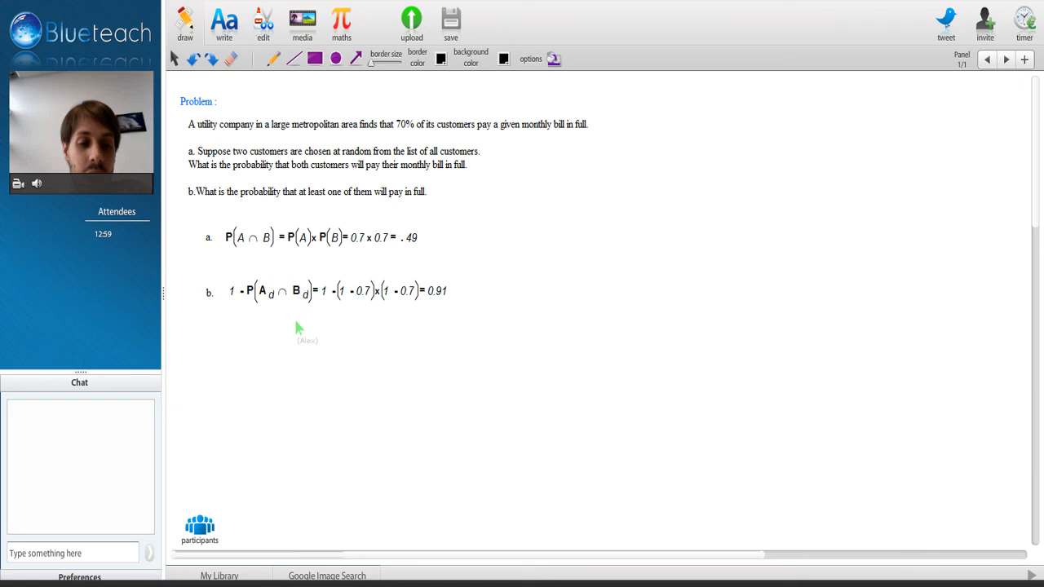
mouse_move(328, 304)
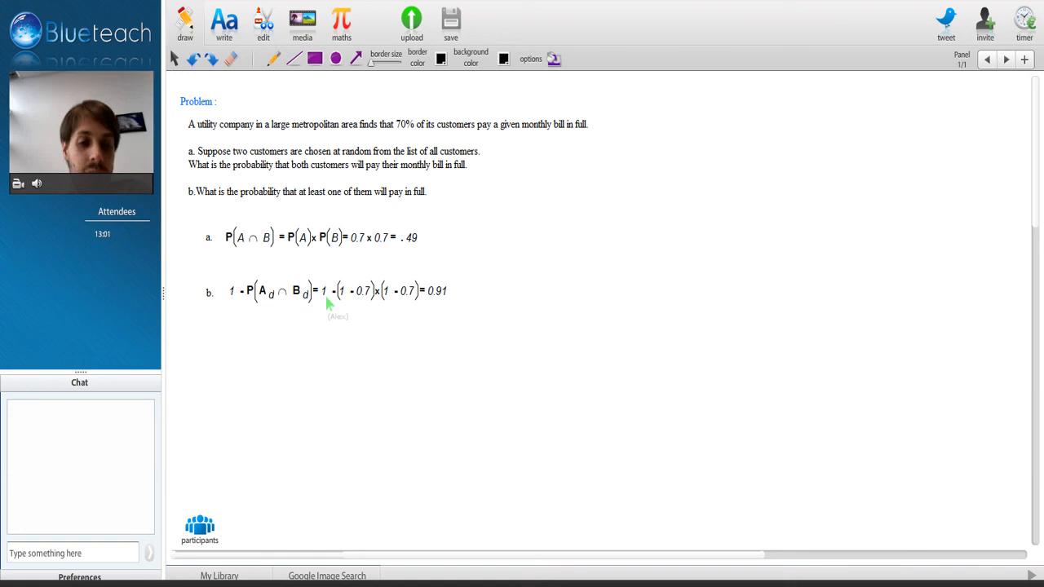
mouse_move(286, 300)
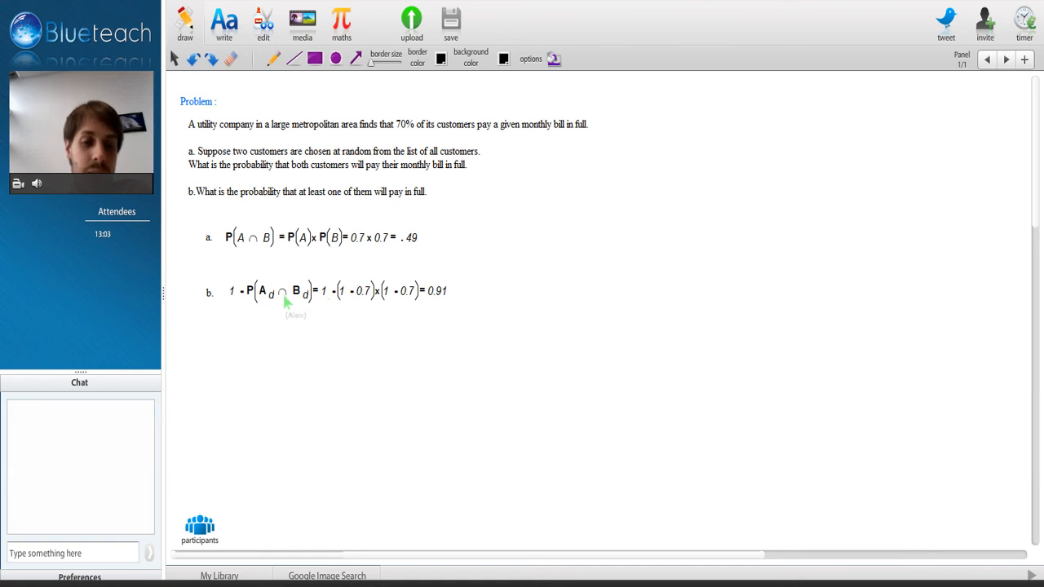
mouse_move(330, 301)
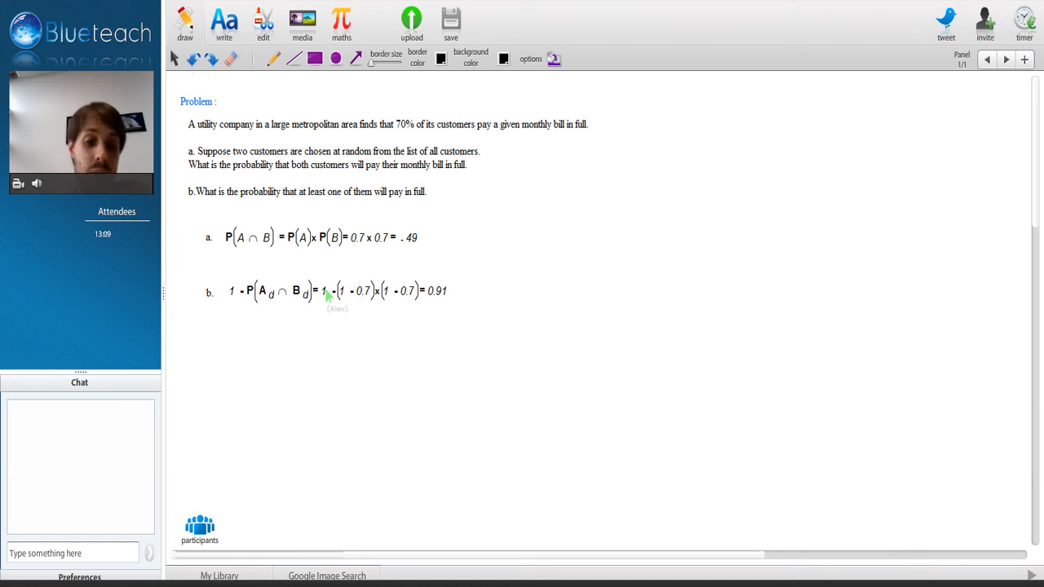
mouse_move(341, 297)
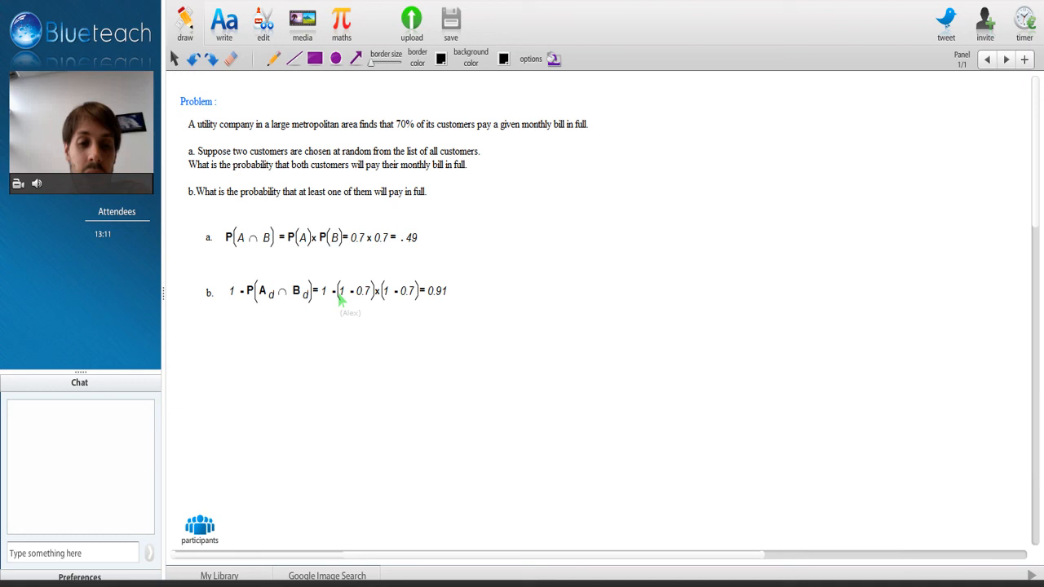
mouse_move(385, 300)
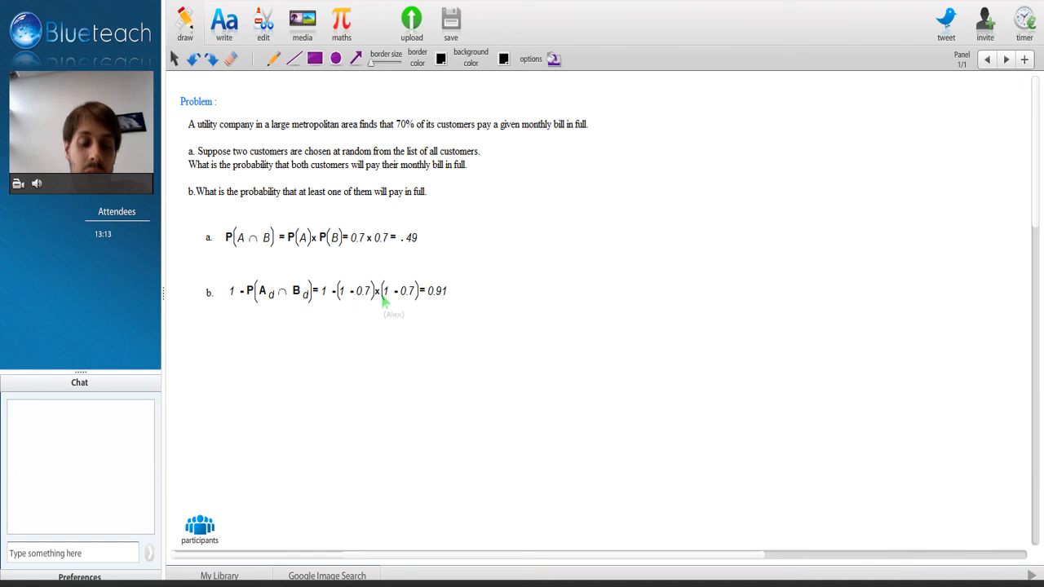
mouse_move(404, 302)
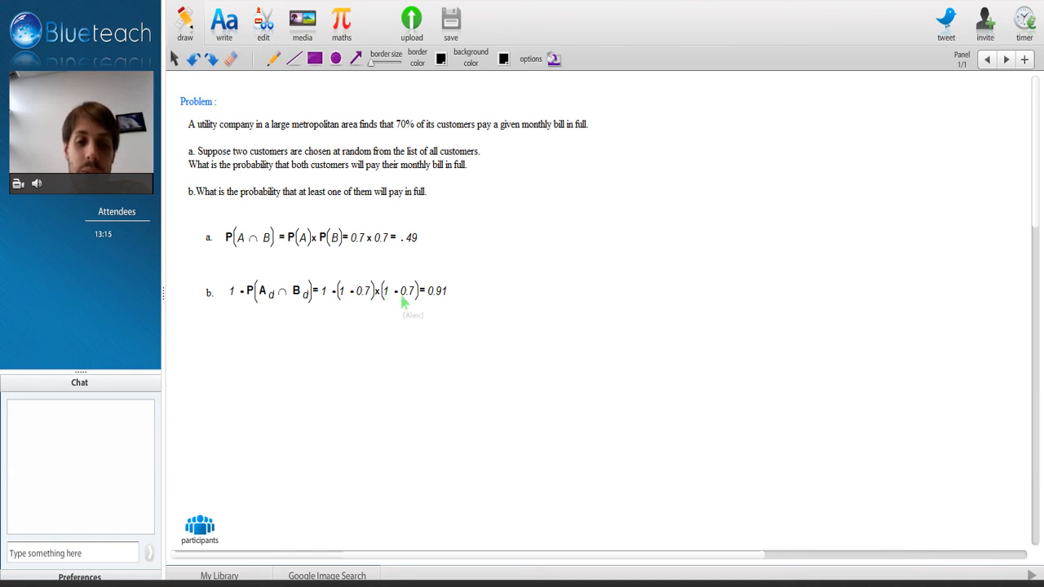